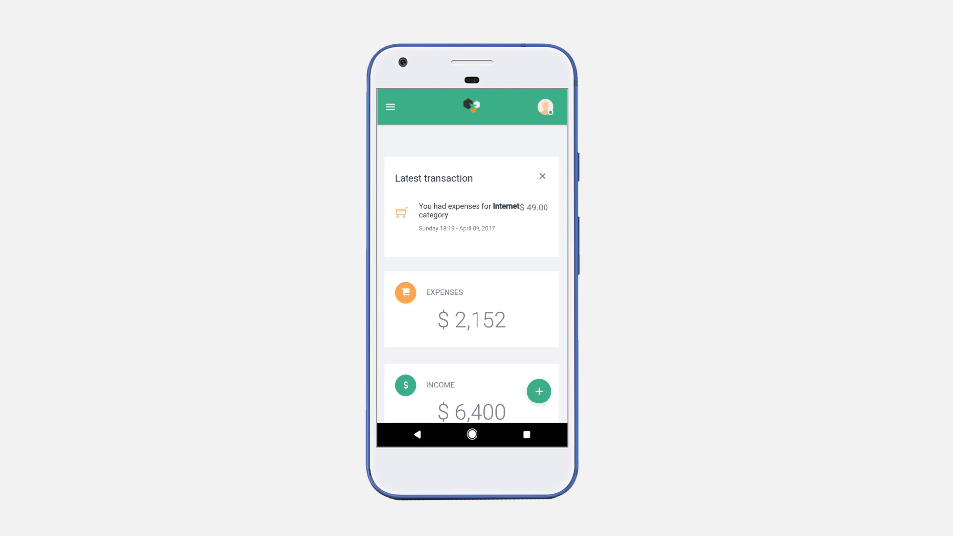
# Open Setup budget from the side menu's Budget section to list the existing categories
pyautogui.click(390, 107)
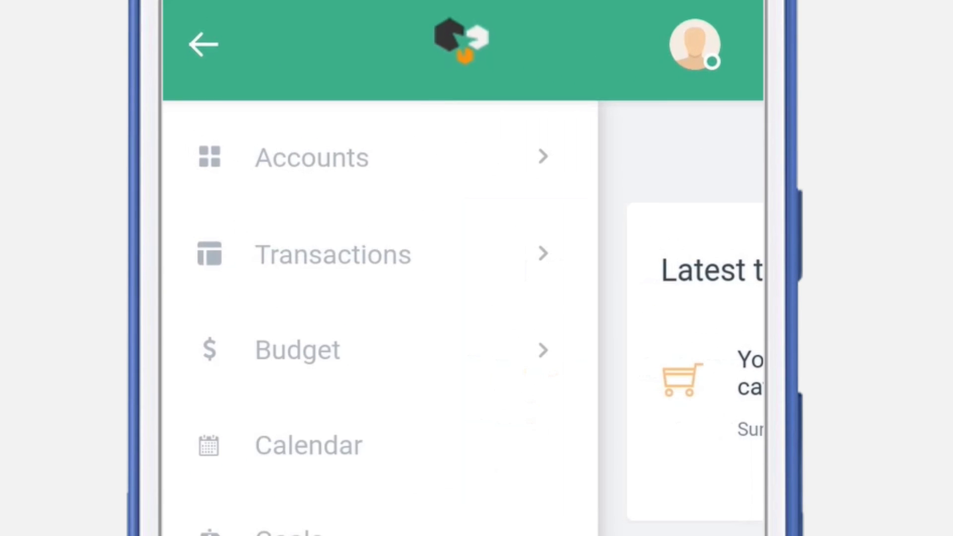
pyautogui.click(297, 349)
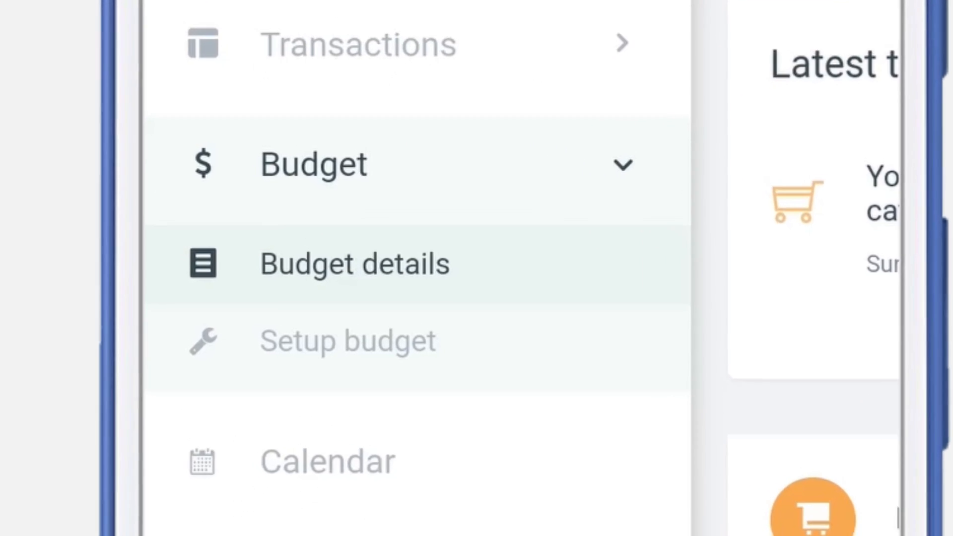
pyautogui.click(347, 341)
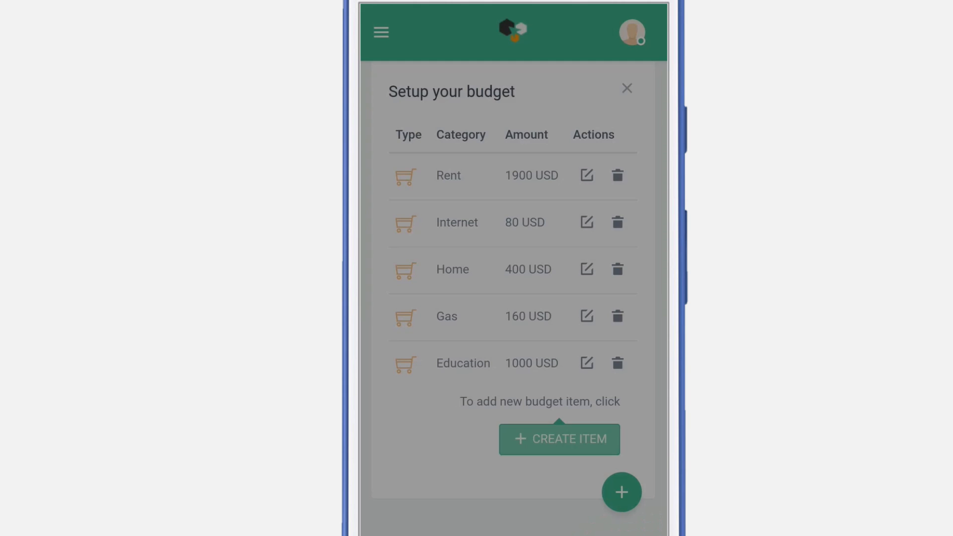
# Create a Food budget item of 850 USD with distribution in time, and save it
pyautogui.click(559, 440)
pyautogui.write('Food')
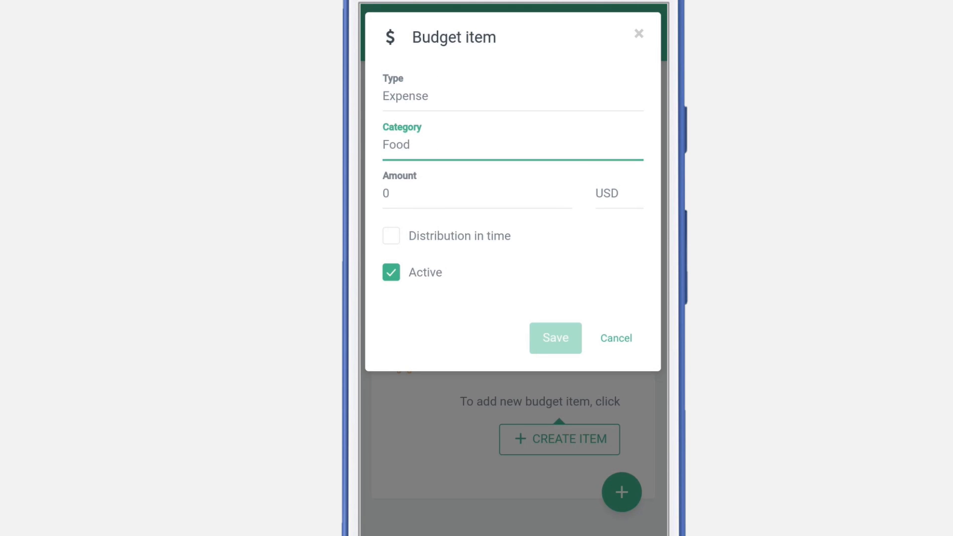
pyautogui.click(477, 193)
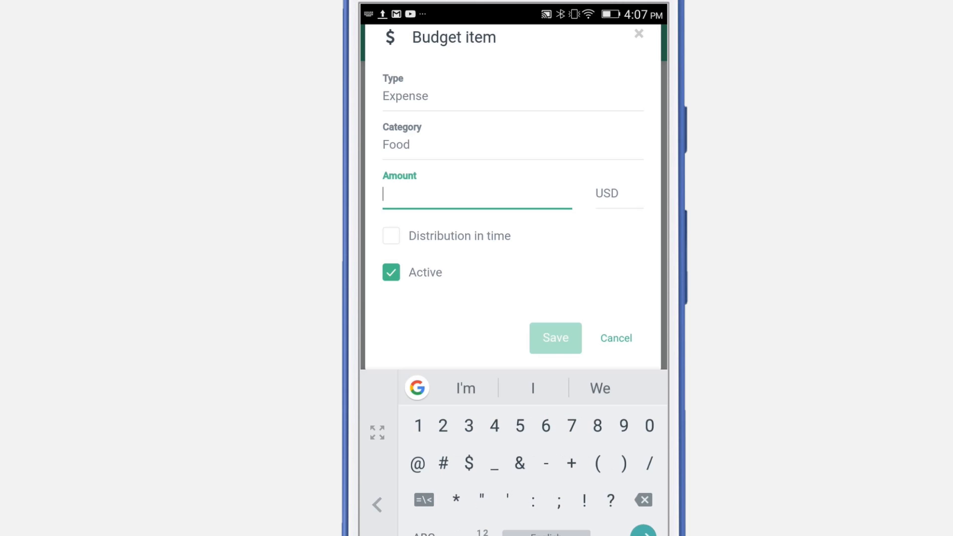
pyautogui.write('850')
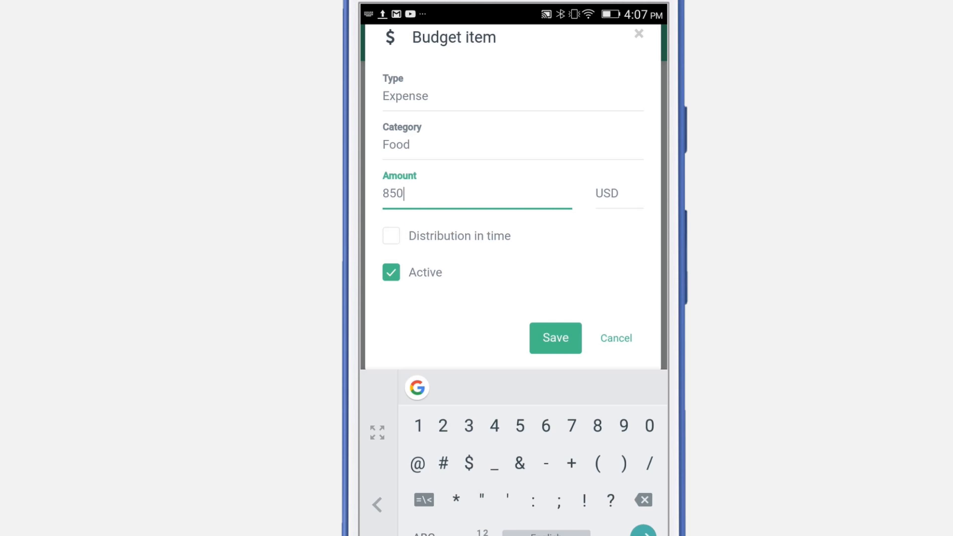
pyautogui.click(390, 236)
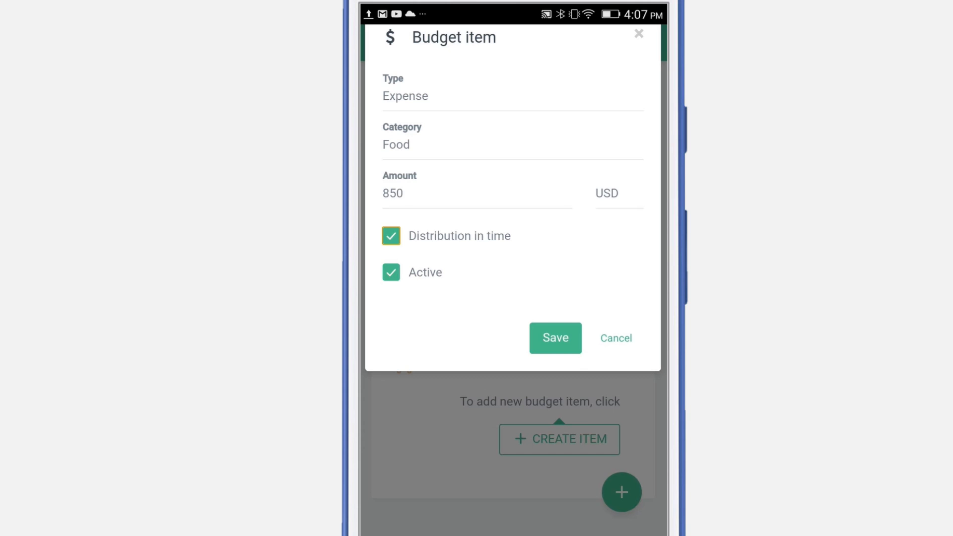
pyautogui.click(555, 338)
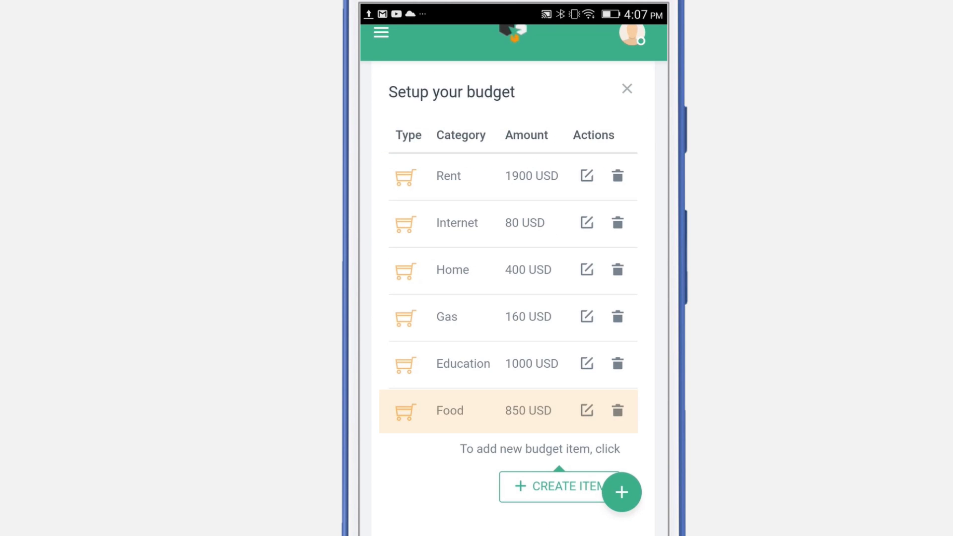
# Open Budget details and scroll the categories to check Food at 850.00 $ and 12%
pyautogui.click(381, 33)
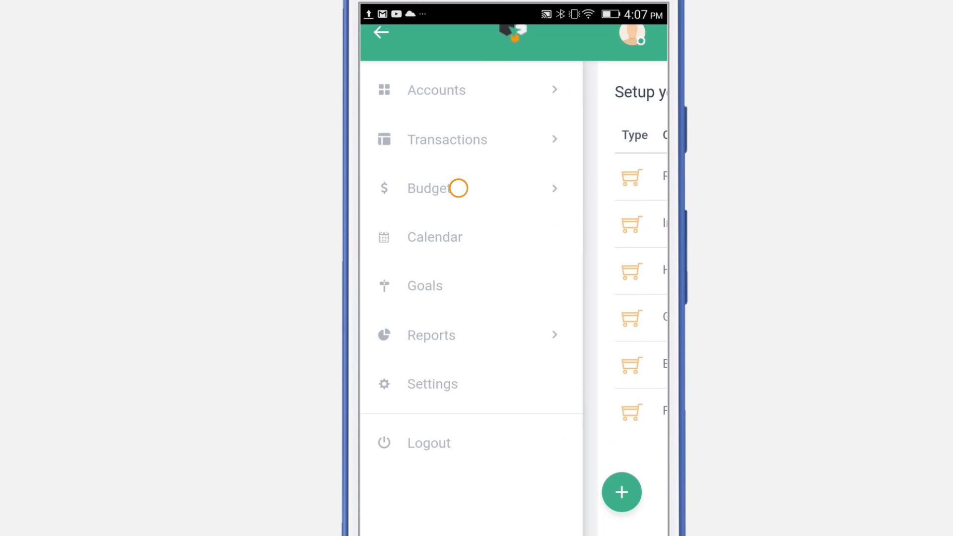
pyautogui.click(426, 188)
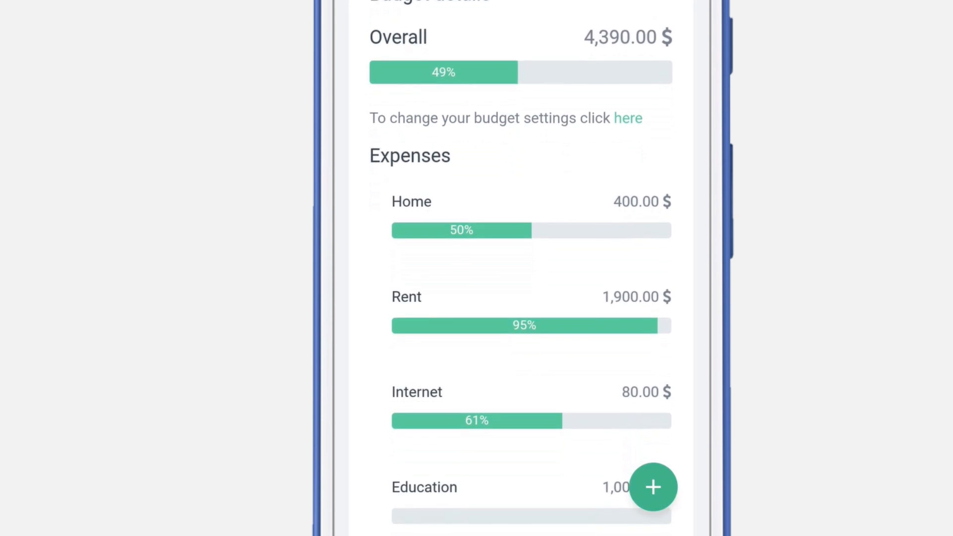
pyautogui.scroll(-3)
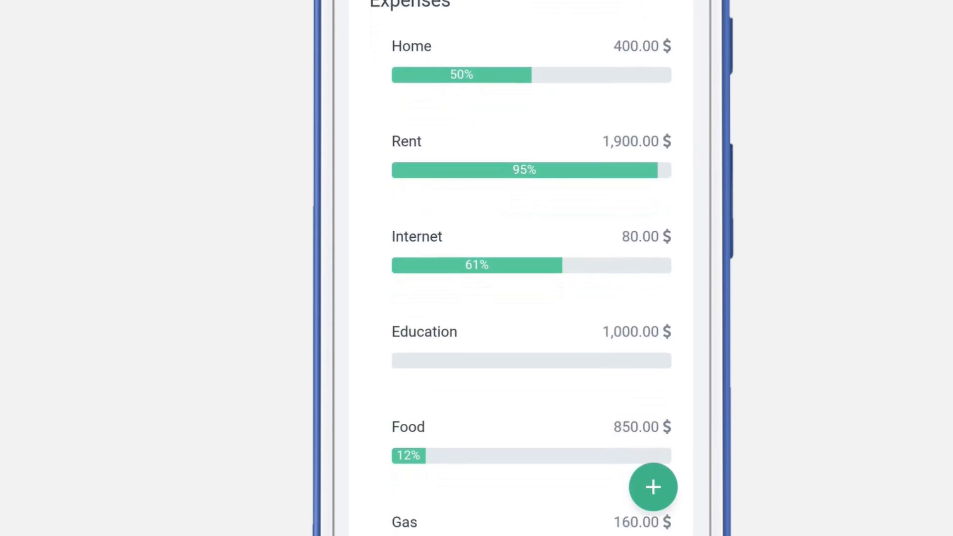
pyautogui.scroll(-3)
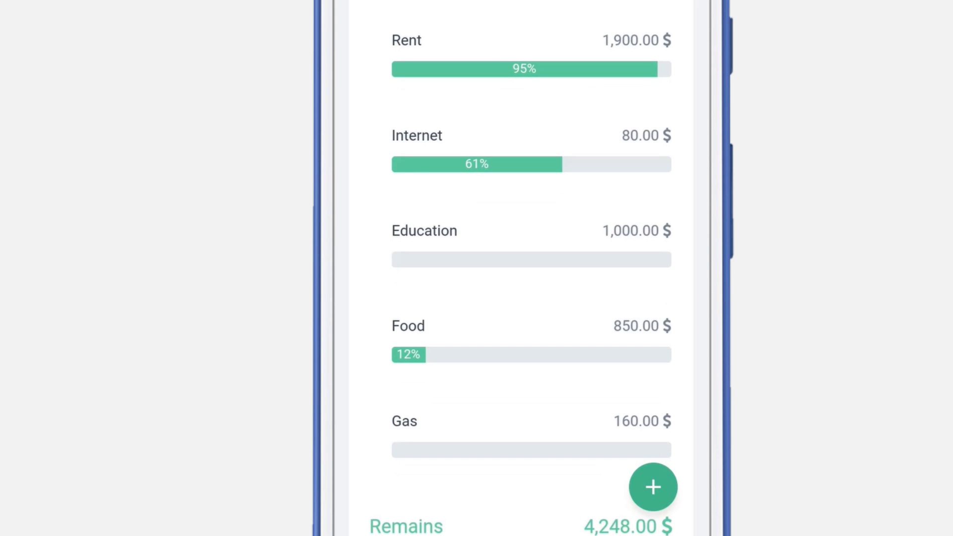
pyautogui.scroll(3)
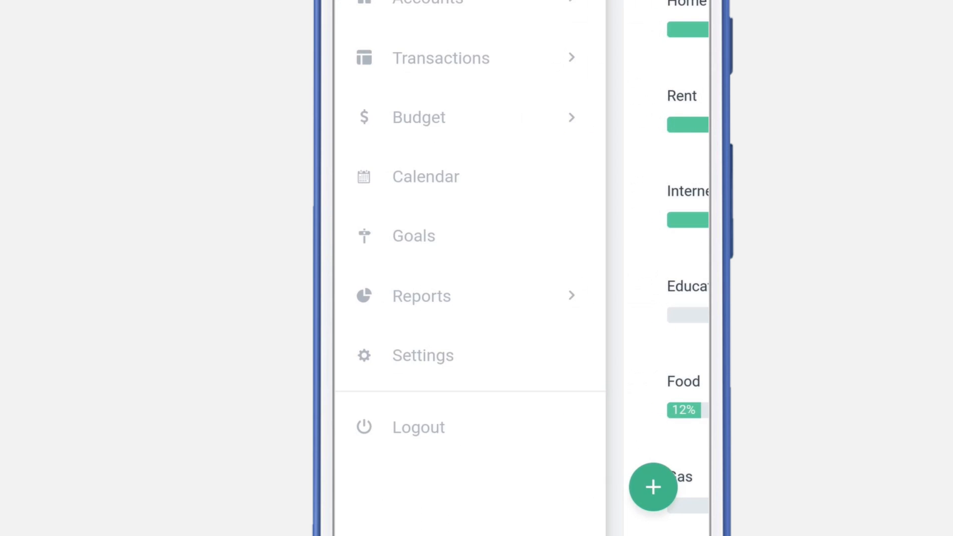
# Go through Transactions' All stuff and Budget details to reach the dashboard widget settings
pyautogui.click(441, 57)
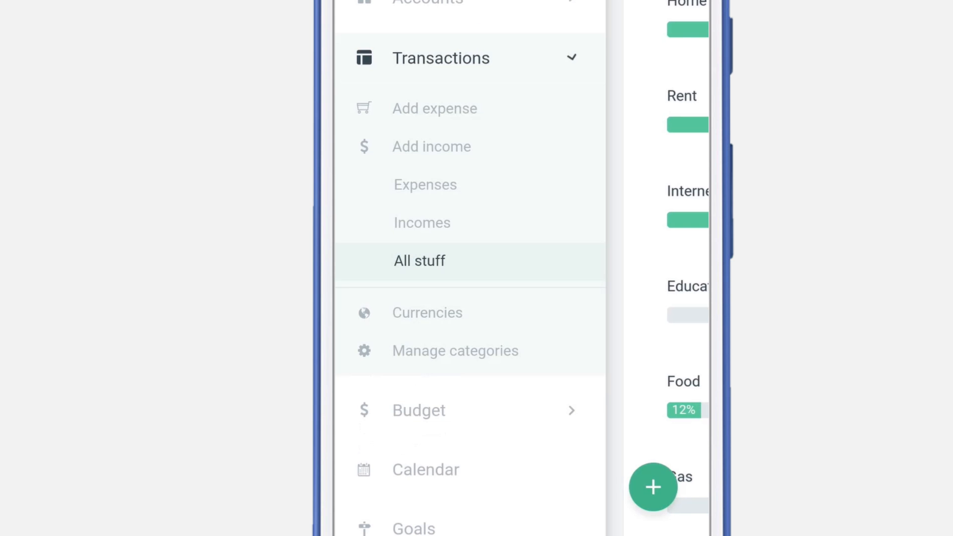
pyautogui.click(420, 261)
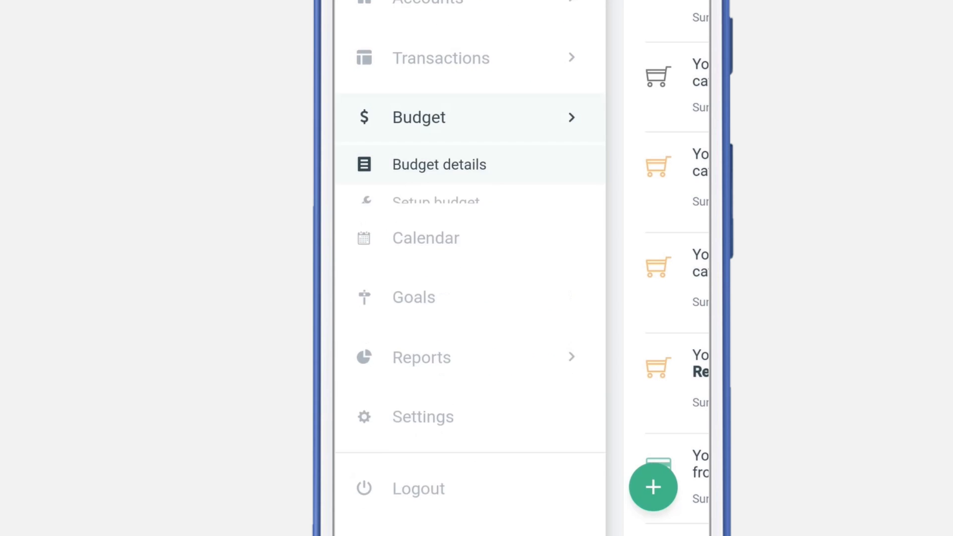
pyautogui.click(438, 165)
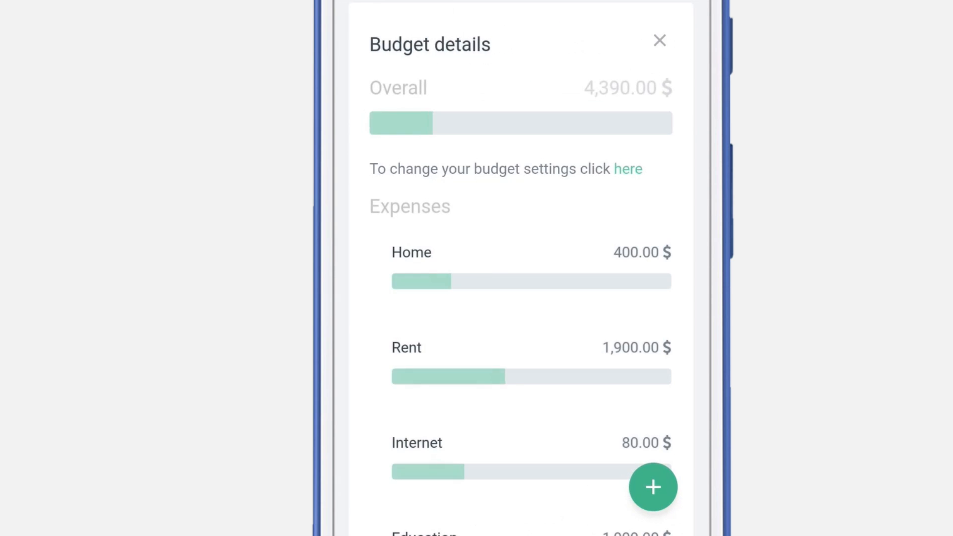
pyautogui.scroll(-3)
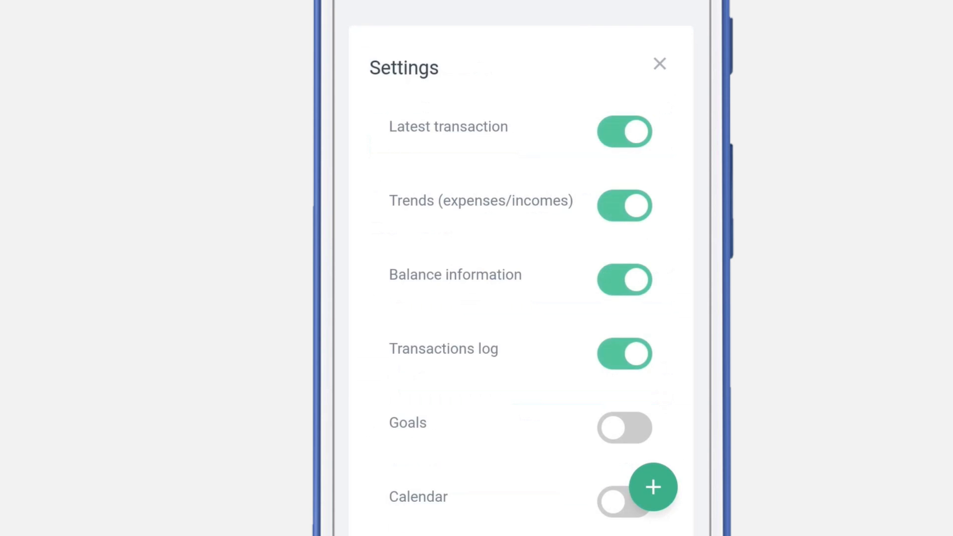
# Switch on the Budget widget toggle in the dashboard settings
pyautogui.scroll(-3)
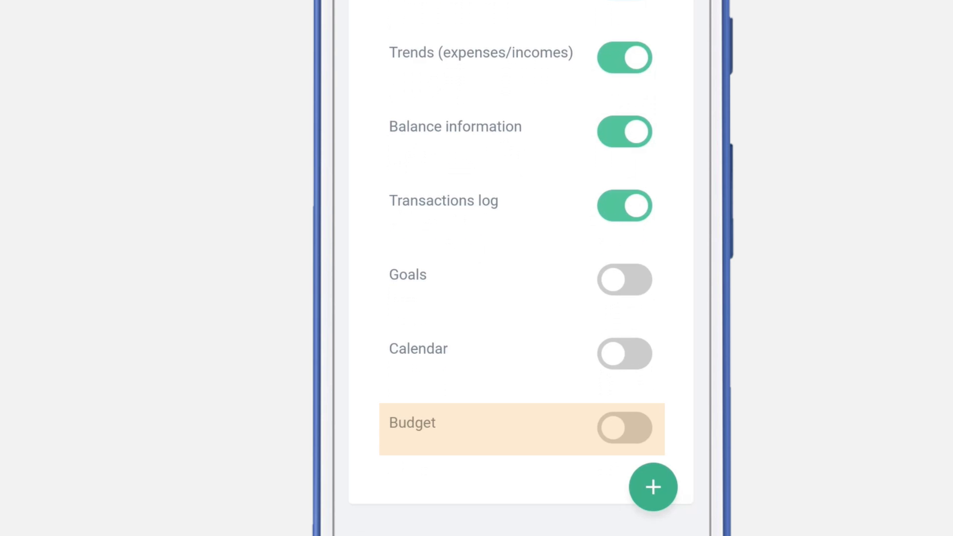
pyautogui.click(623, 428)
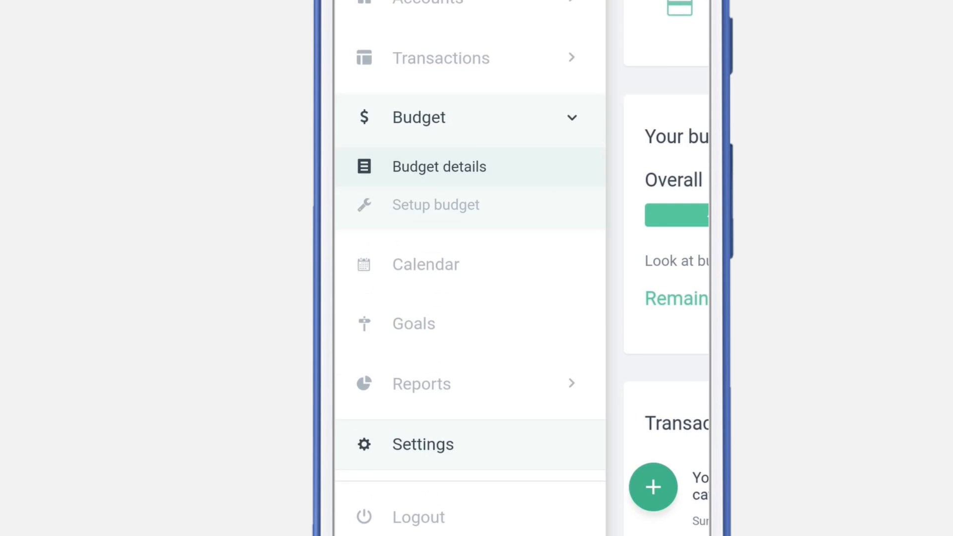
# Scroll Budget details to Food at 850 USD and expand the floating add options
pyautogui.click(439, 167)
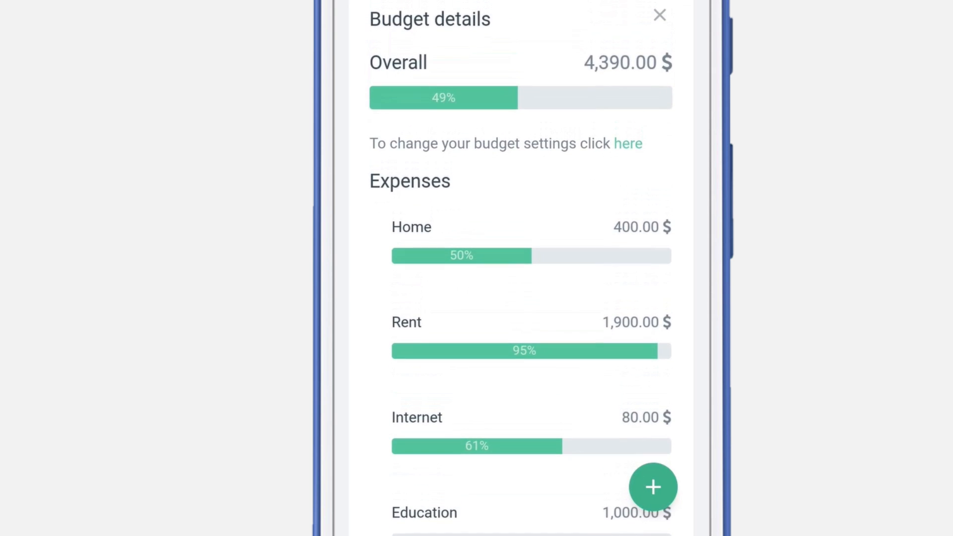
pyautogui.click(523, 249)
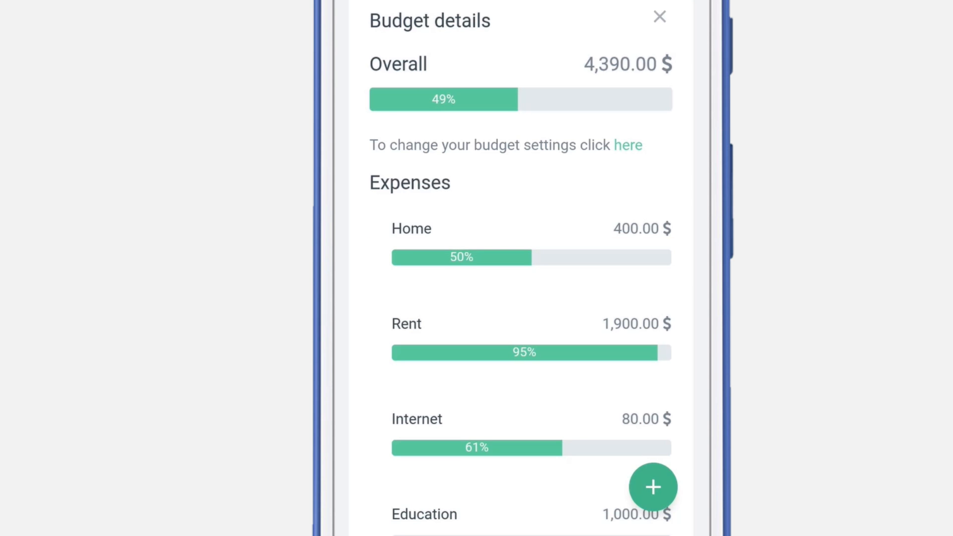
pyautogui.scroll(-3)
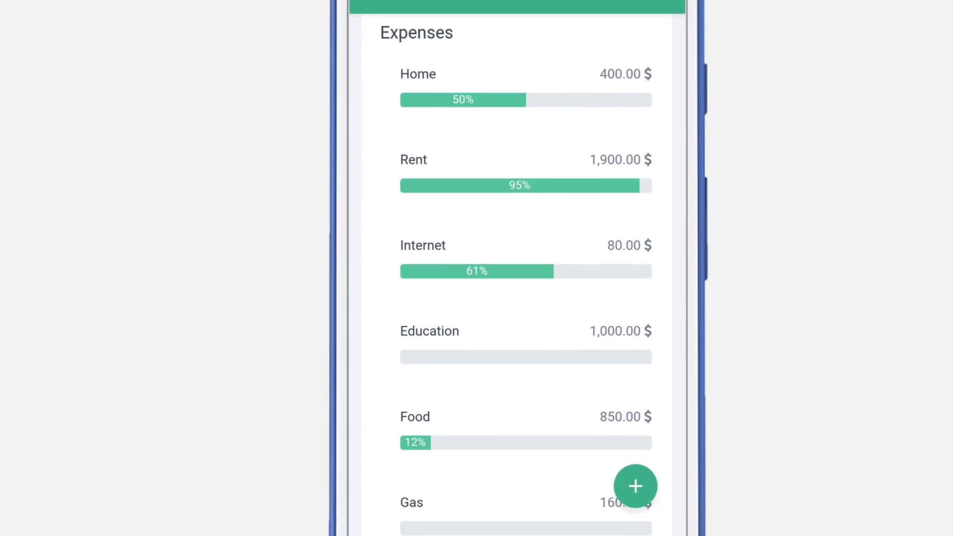
pyautogui.click(636, 485)
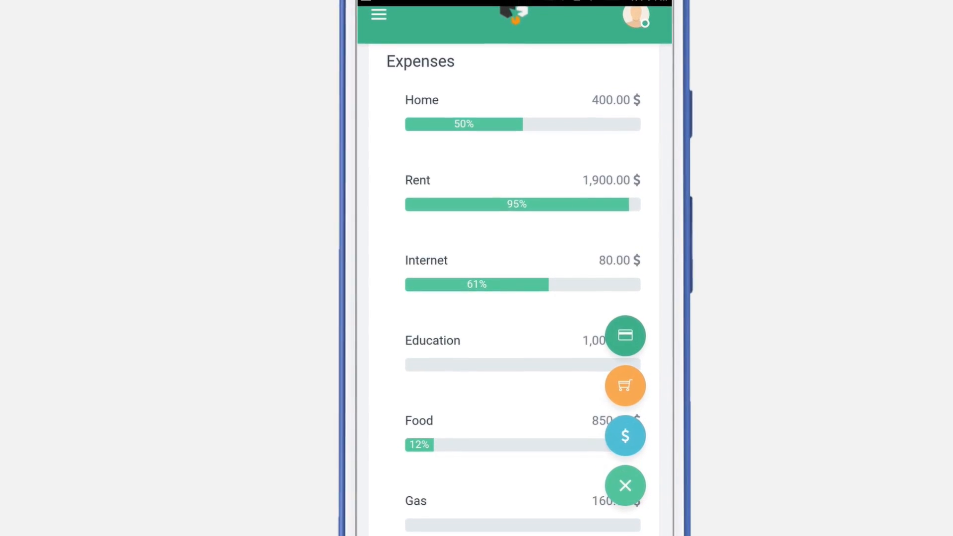
# Save a 75 USD Food expense from CitiBank via the cart option
pyautogui.click(625, 386)
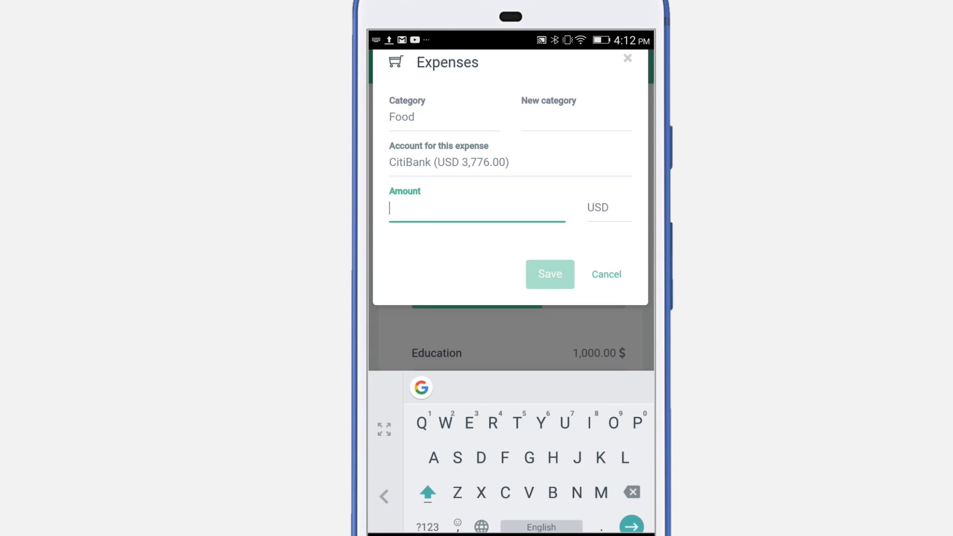
pyautogui.write('75')
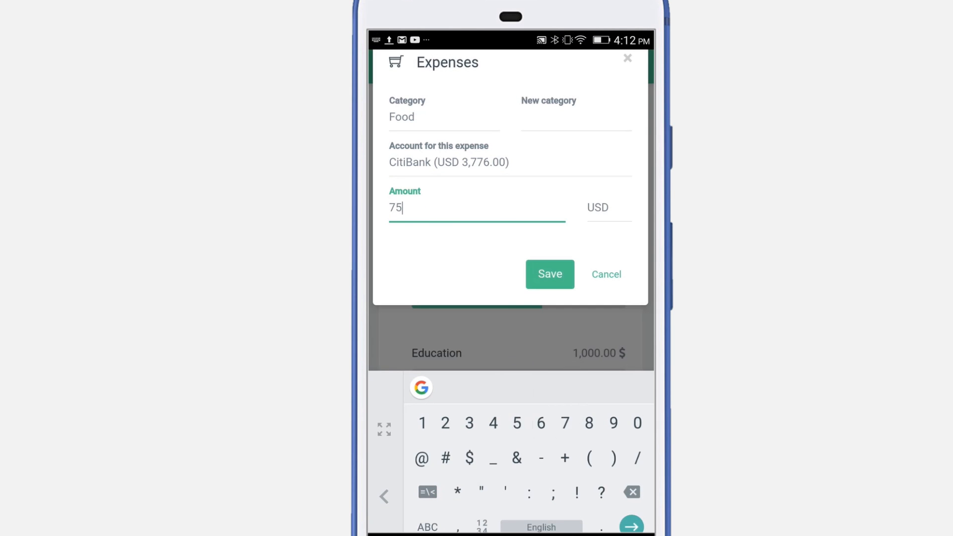
pyautogui.click(549, 274)
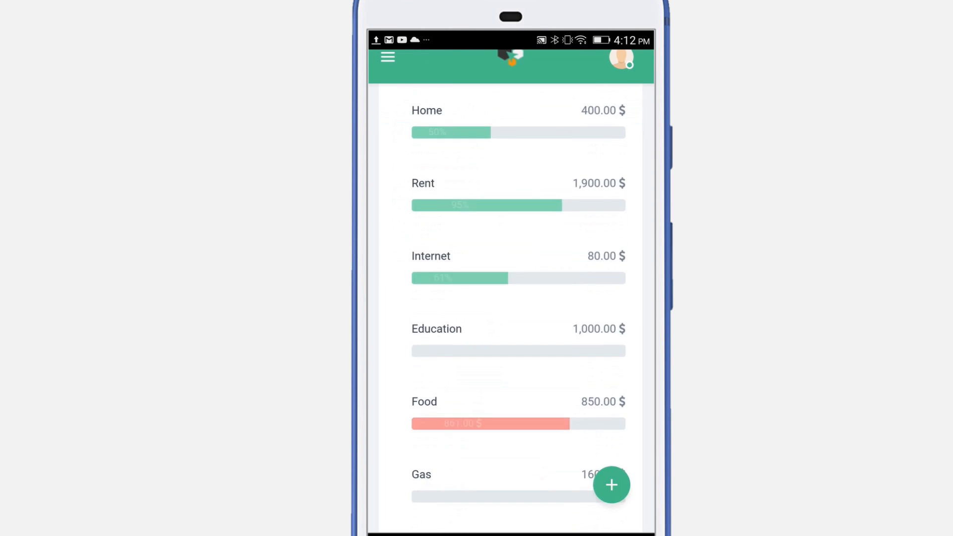
# Scroll up the budget list and open the navigation drawer
pyautogui.scroll(3)
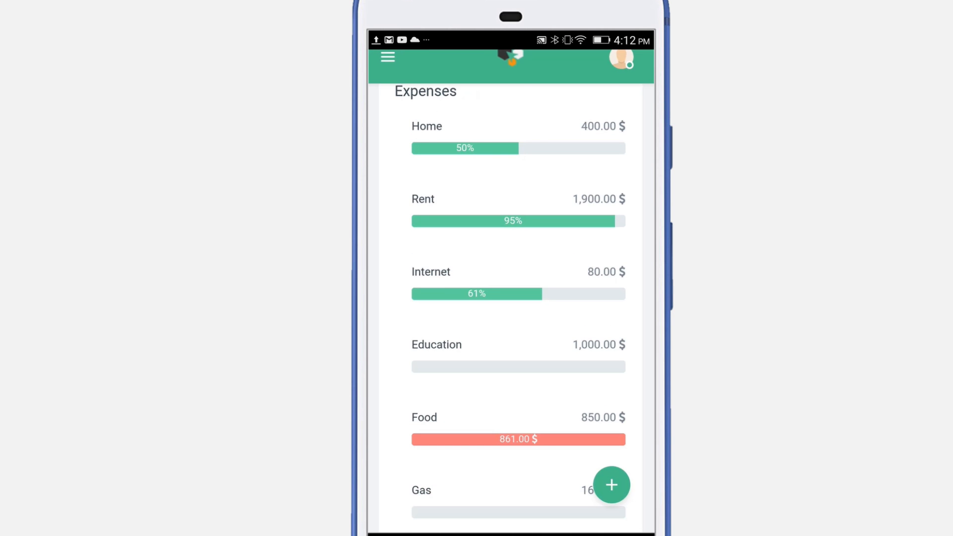
pyautogui.click(387, 57)
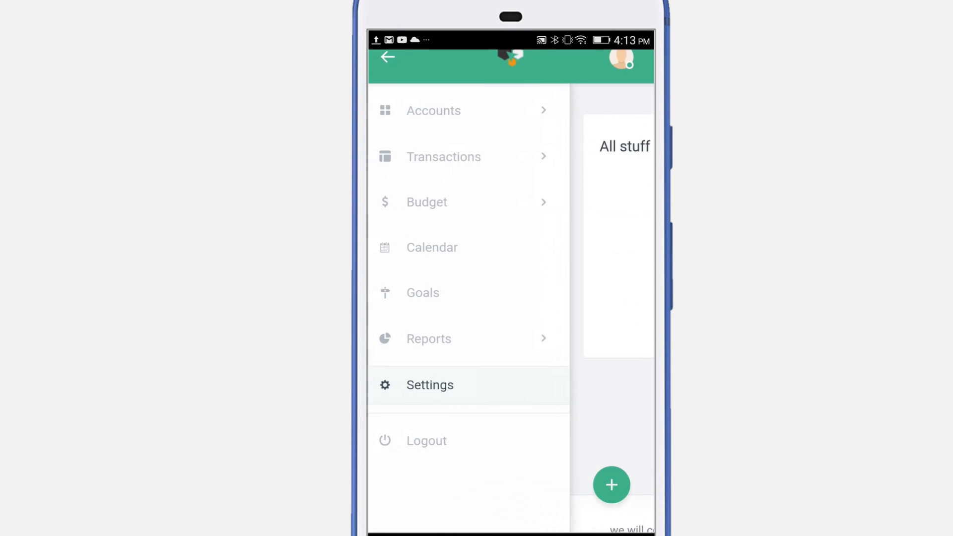
# Reopen Budget details showing Food at 12% and expand the quick-add choices
pyautogui.click(427, 202)
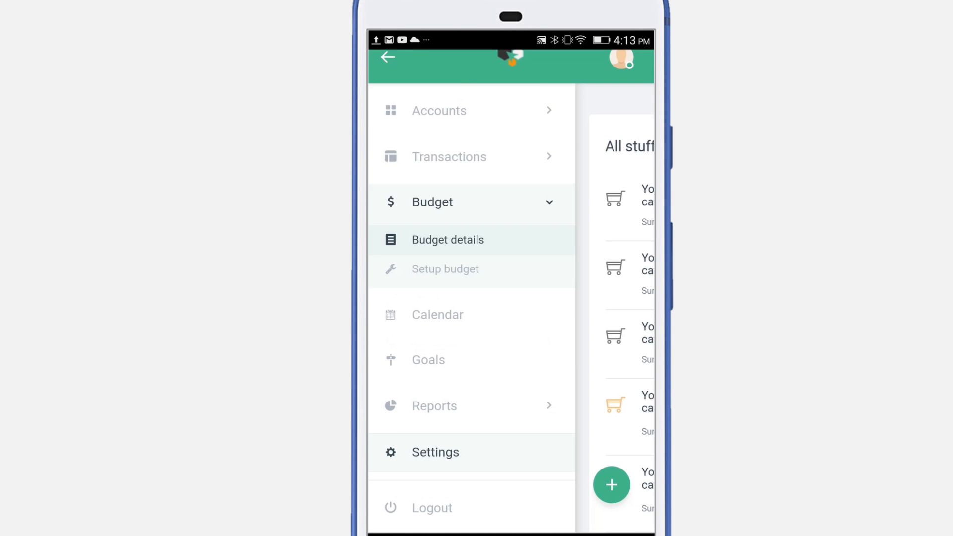
pyautogui.click(447, 239)
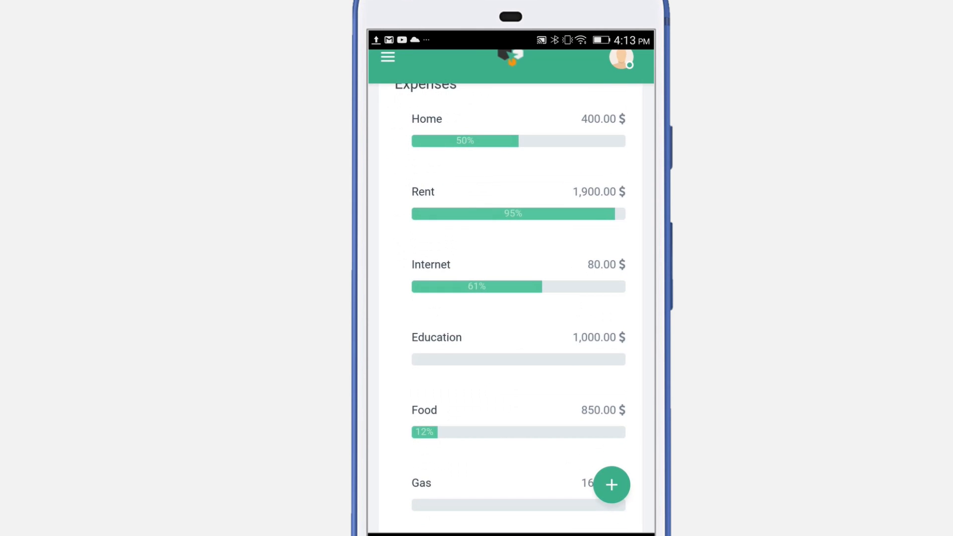
pyautogui.click(518, 425)
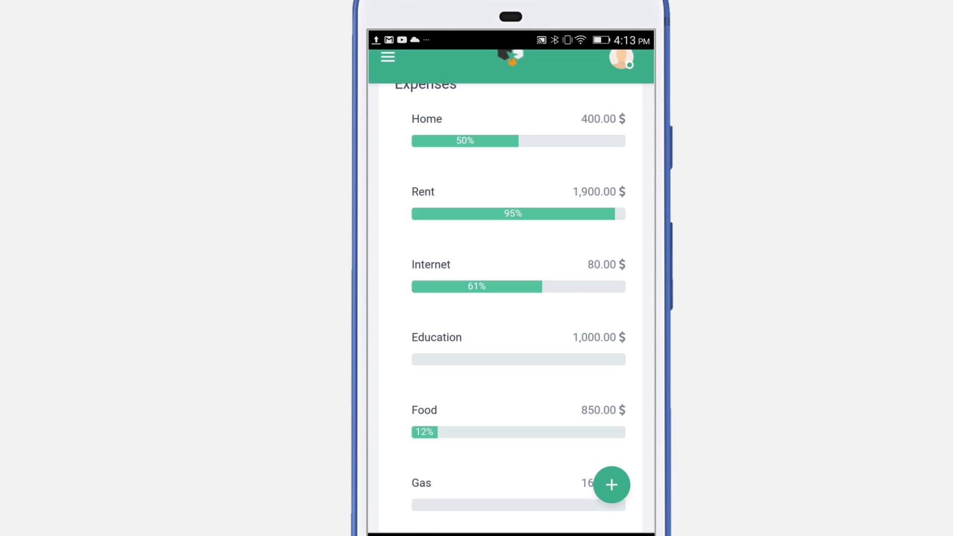
pyautogui.click(612, 485)
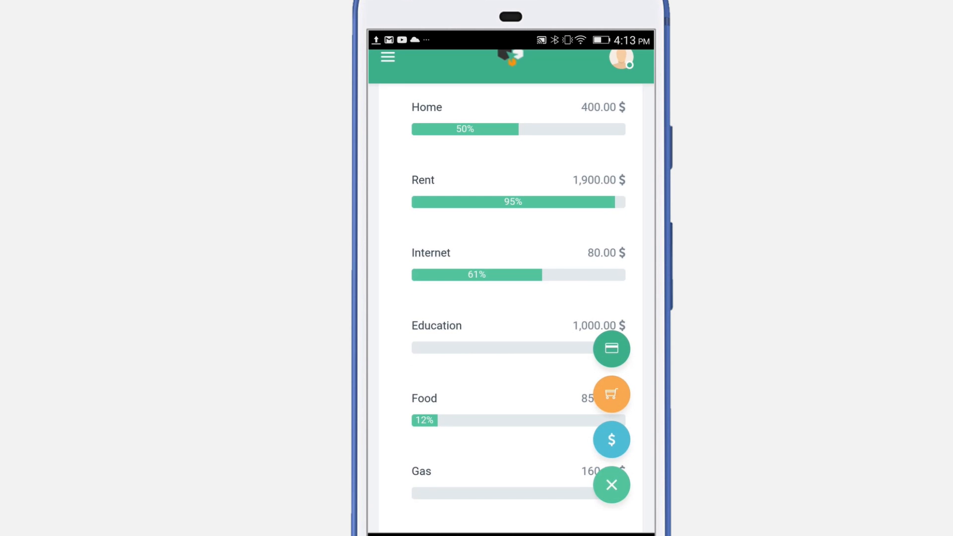
# Save a 653 USD Food expense paid from the CitiBank account
pyautogui.click(611, 393)
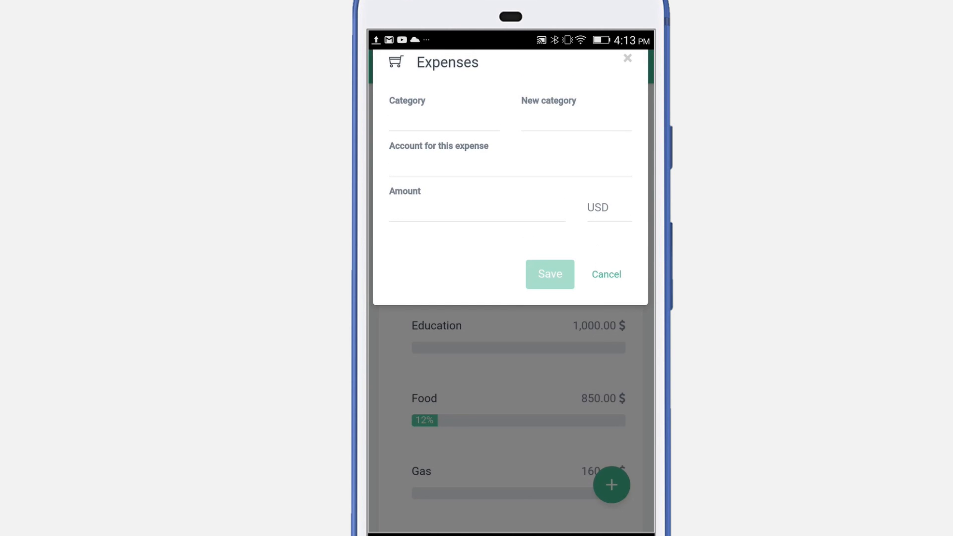
pyautogui.write('Food')
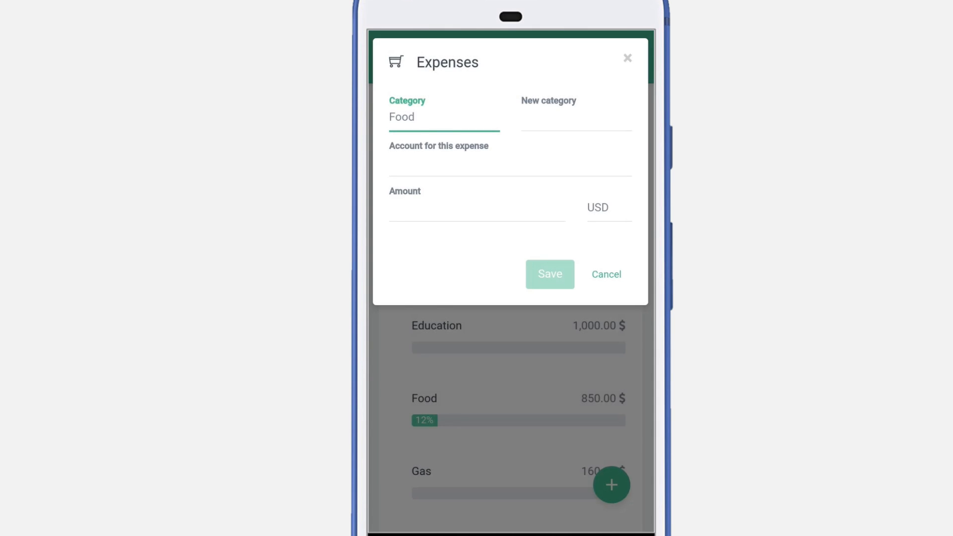
pyautogui.click(509, 164)
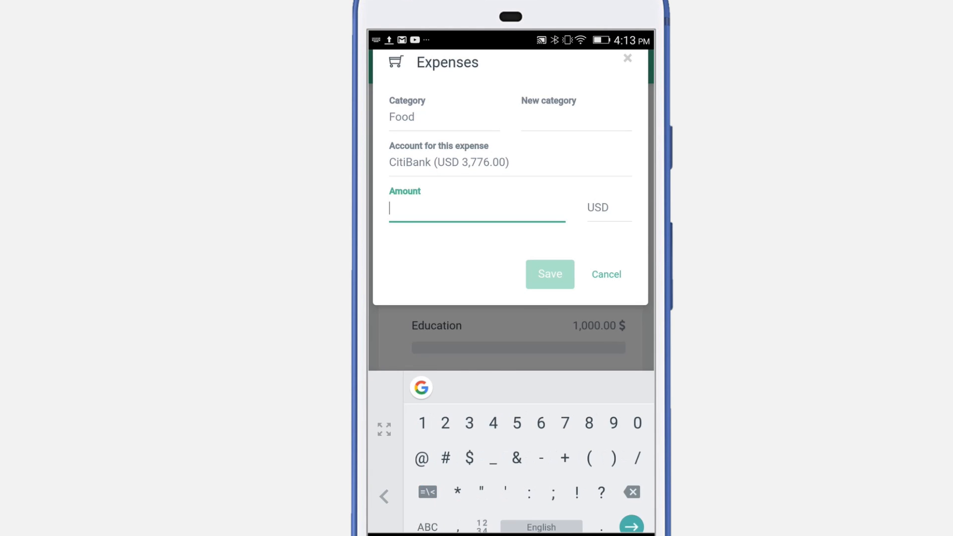
pyautogui.write('653')
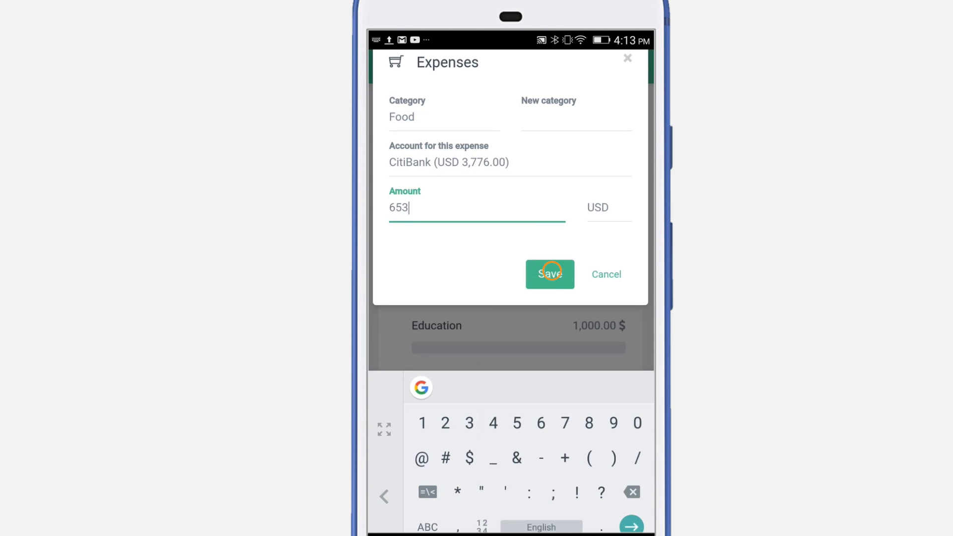
pyautogui.click(550, 274)
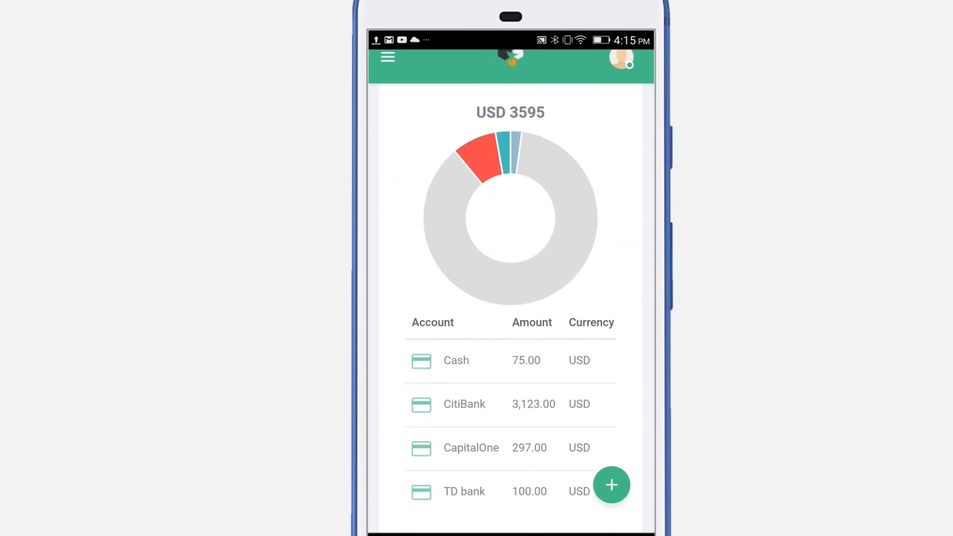
pyautogui.scroll(-3)
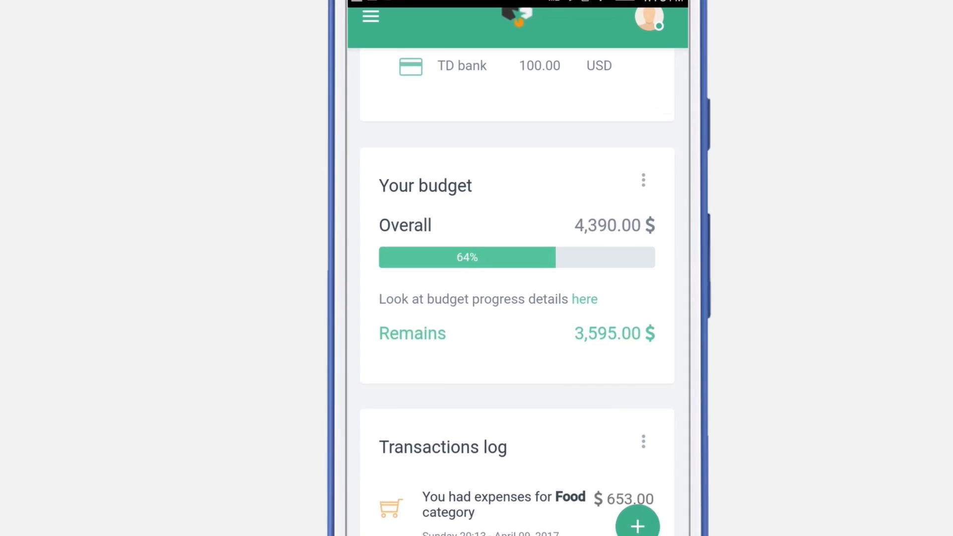